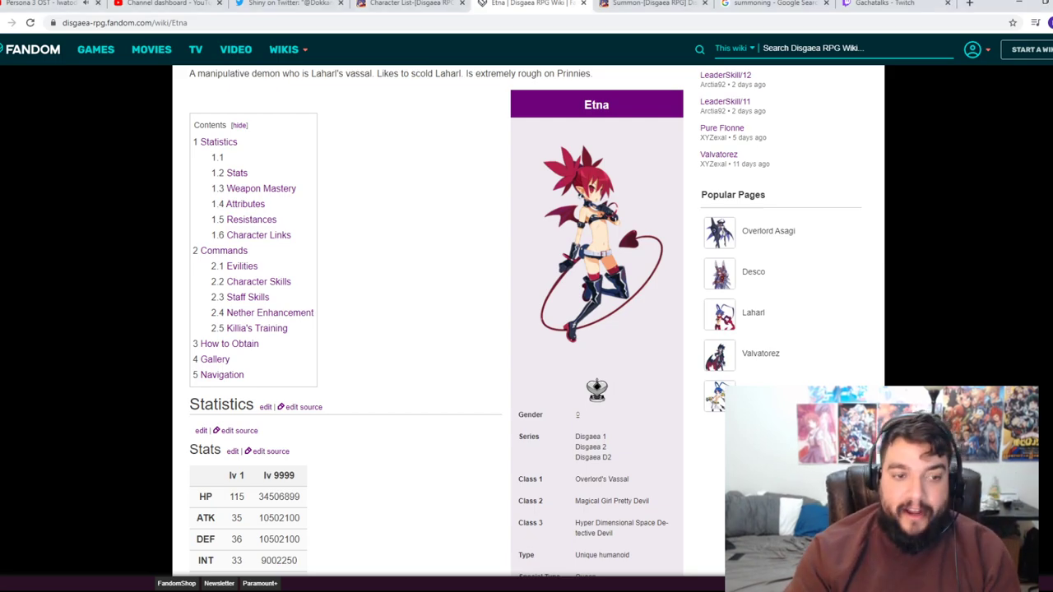
scroll("down", 3)
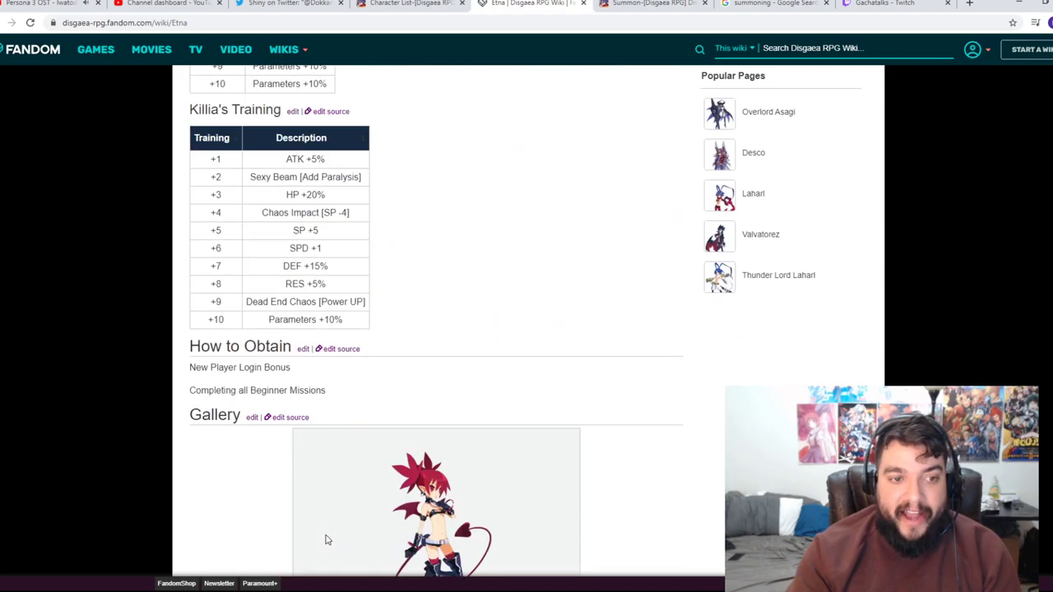
scroll("down", 3)
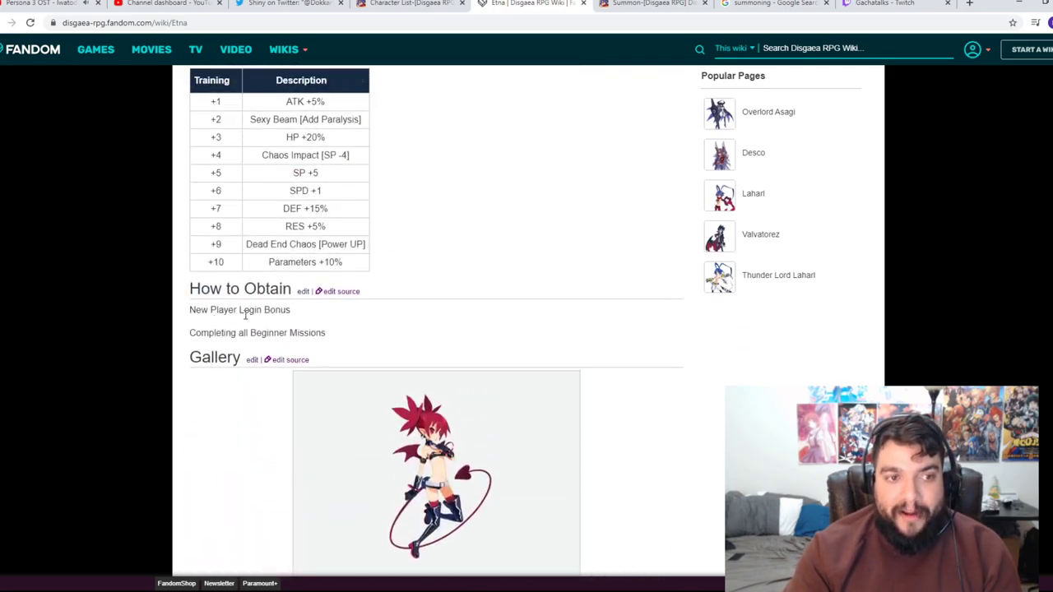
mouse_move(286, 451)
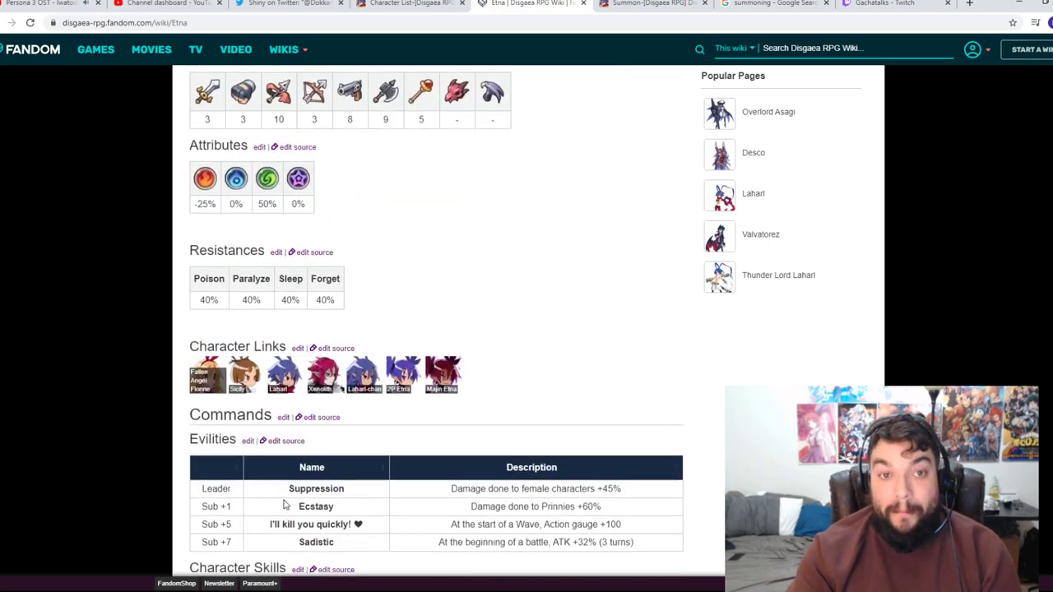
scroll("up", 3)
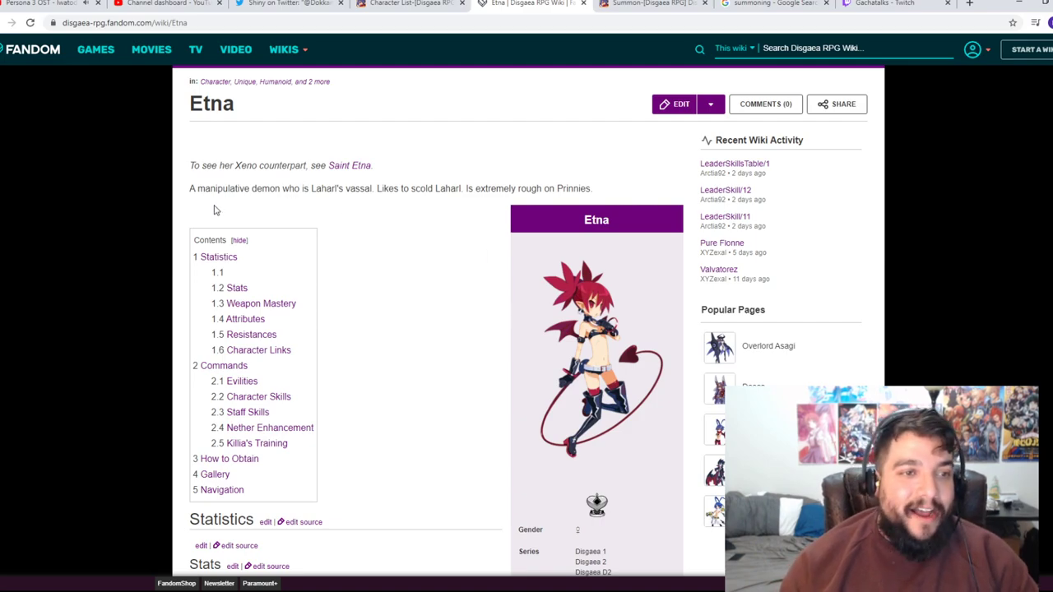
mouse_move(235, 212)
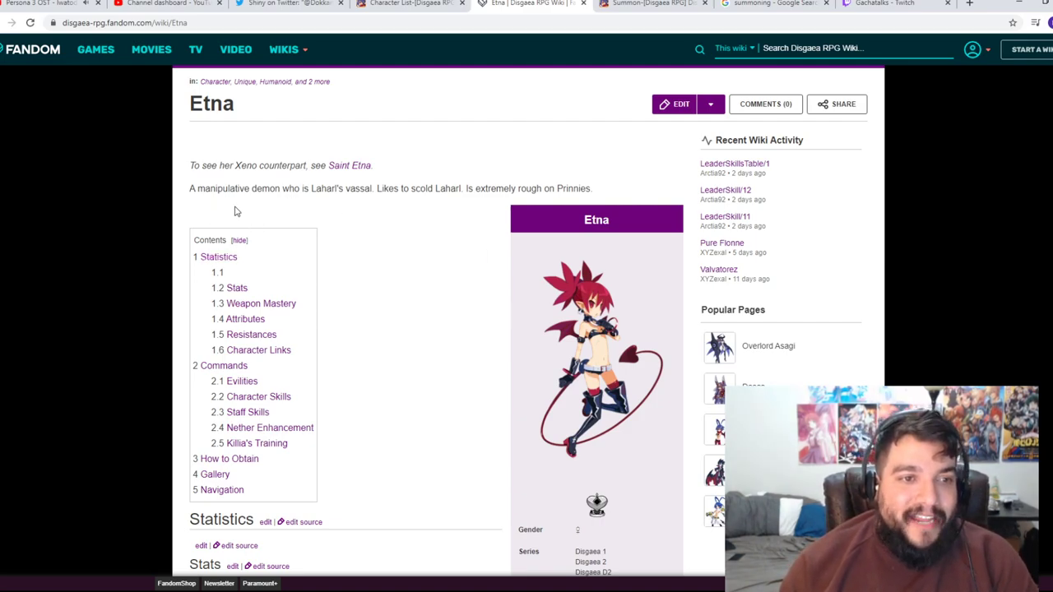
mouse_move(335, 211)
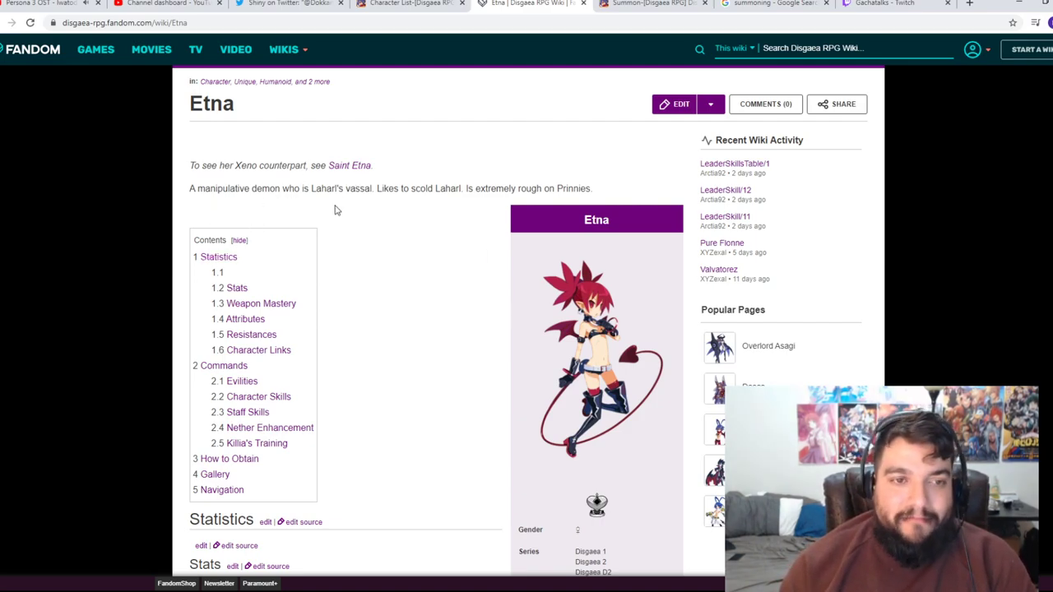
mouse_move(402, 217)
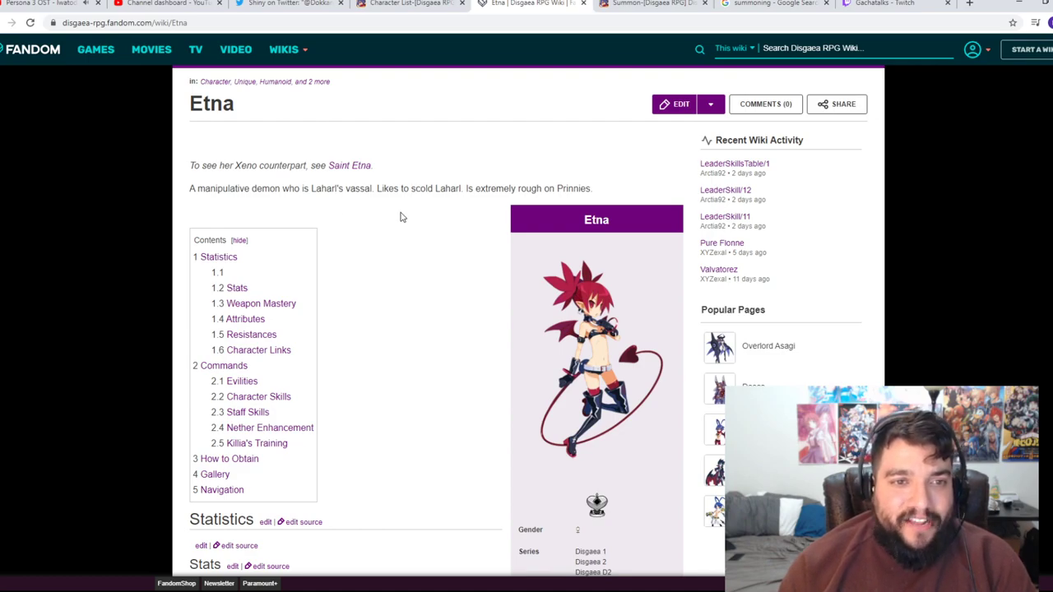
scroll("down", 3)
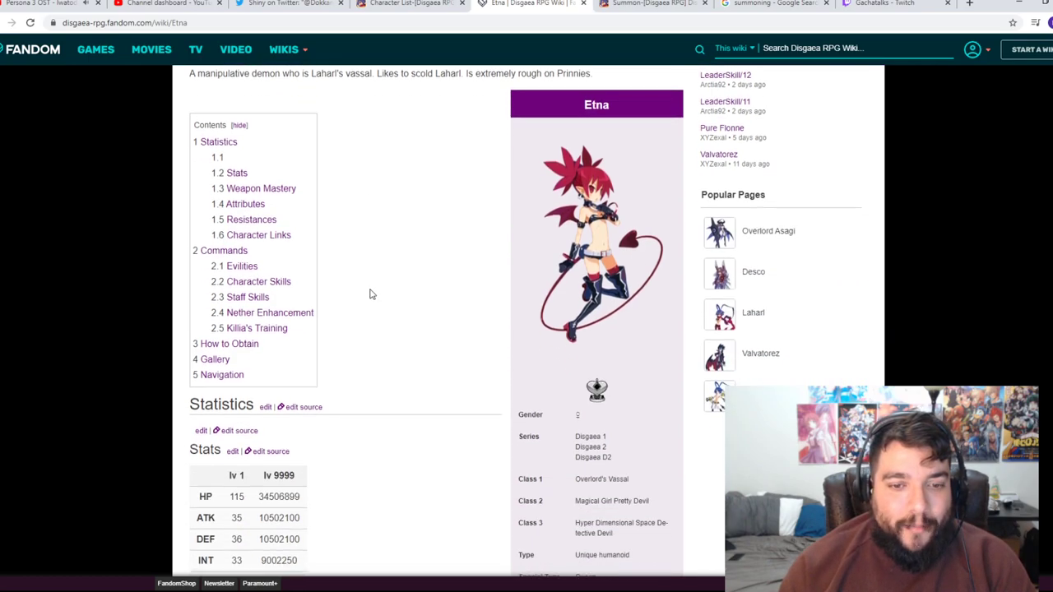
scroll("down", 3)
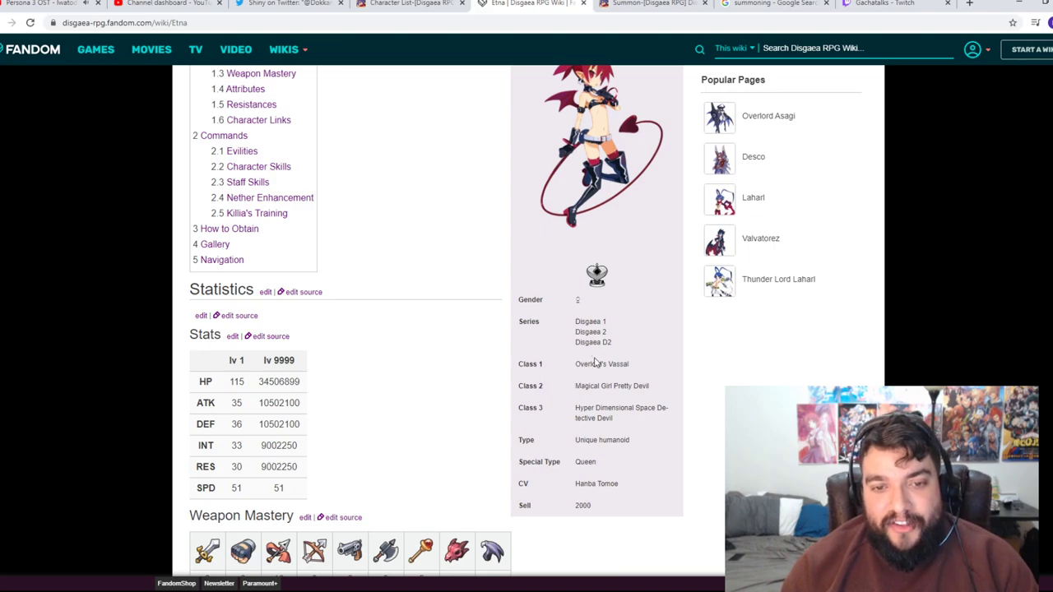
mouse_move(549, 401)
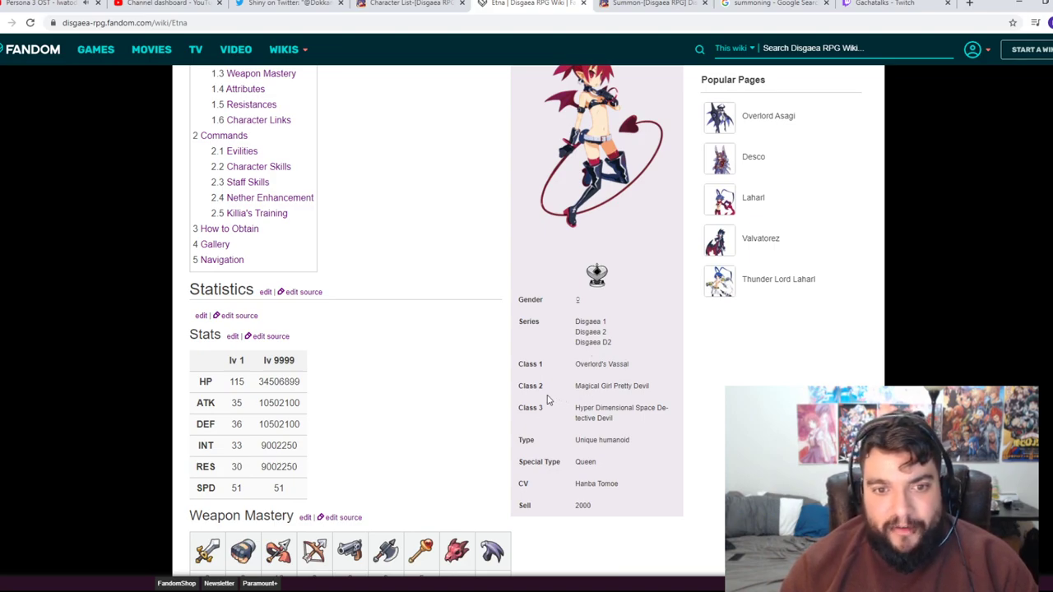
mouse_move(605, 408)
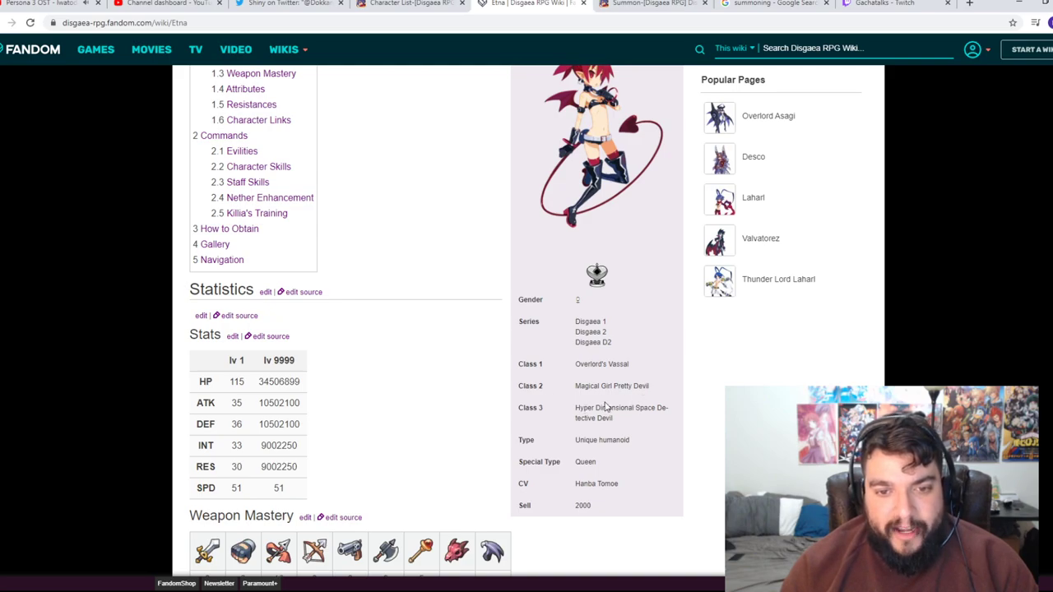
mouse_move(559, 416)
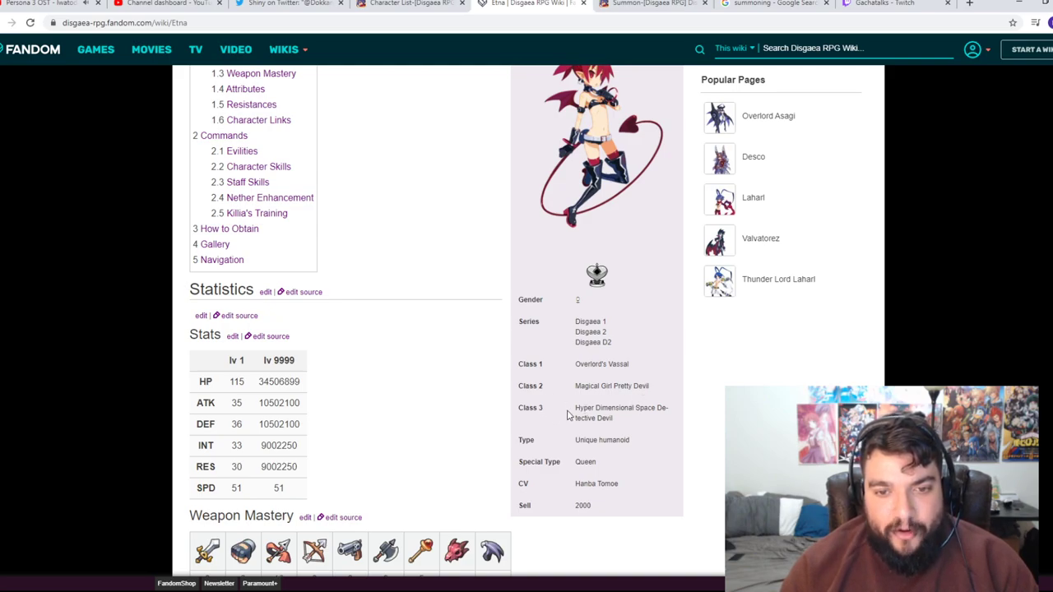
mouse_move(552, 386)
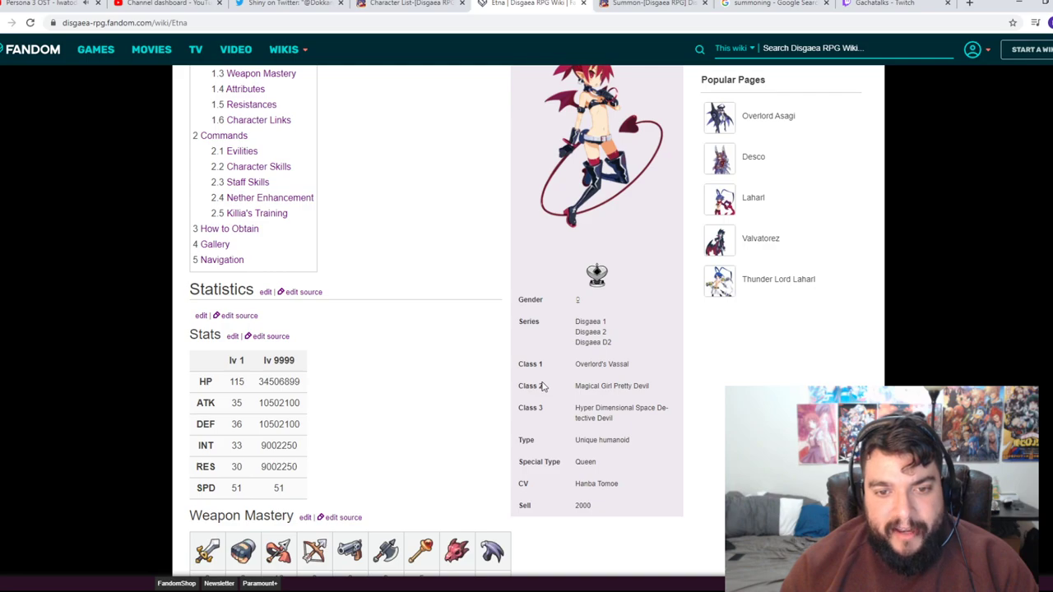
mouse_move(365, 366)
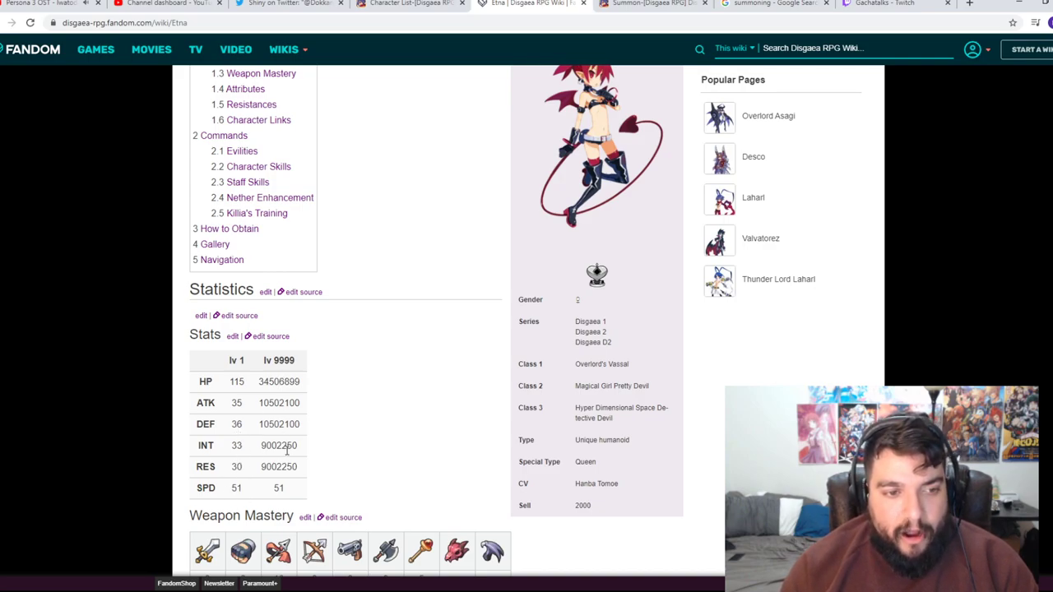
mouse_move(265, 388)
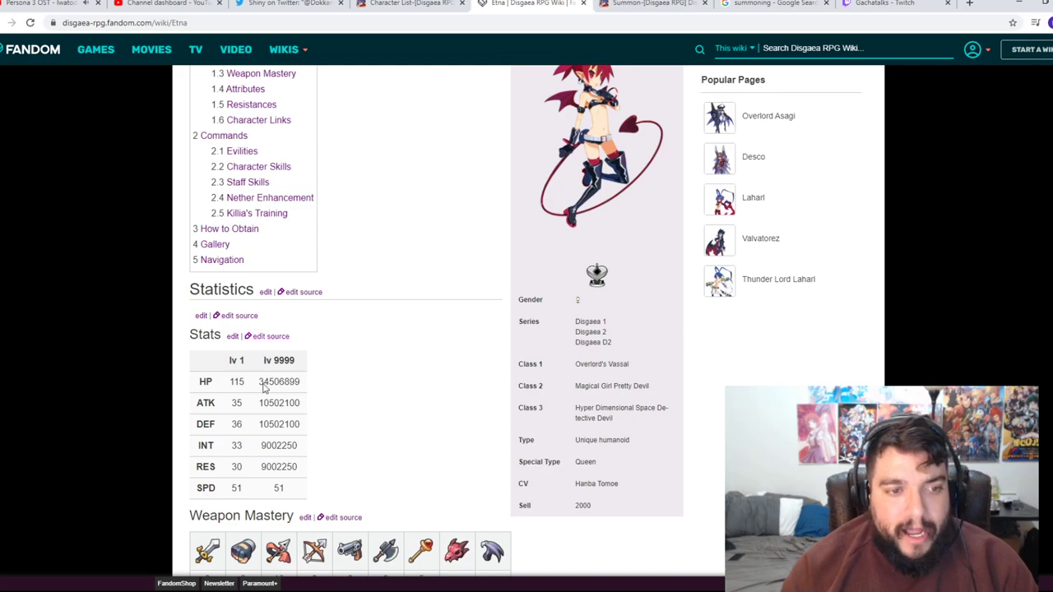
scroll("down", 3)
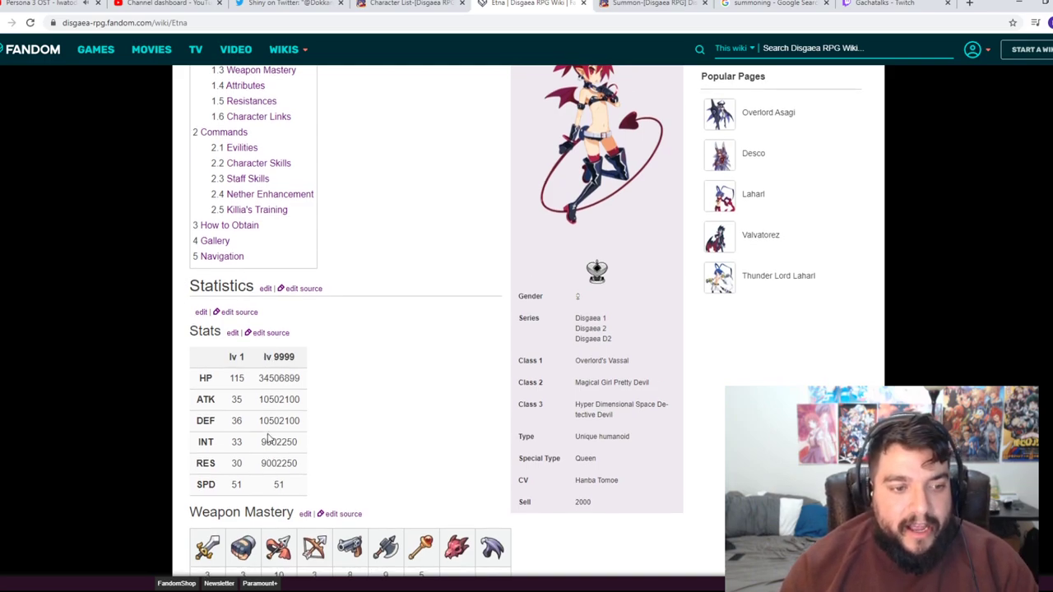
scroll("down", 3)
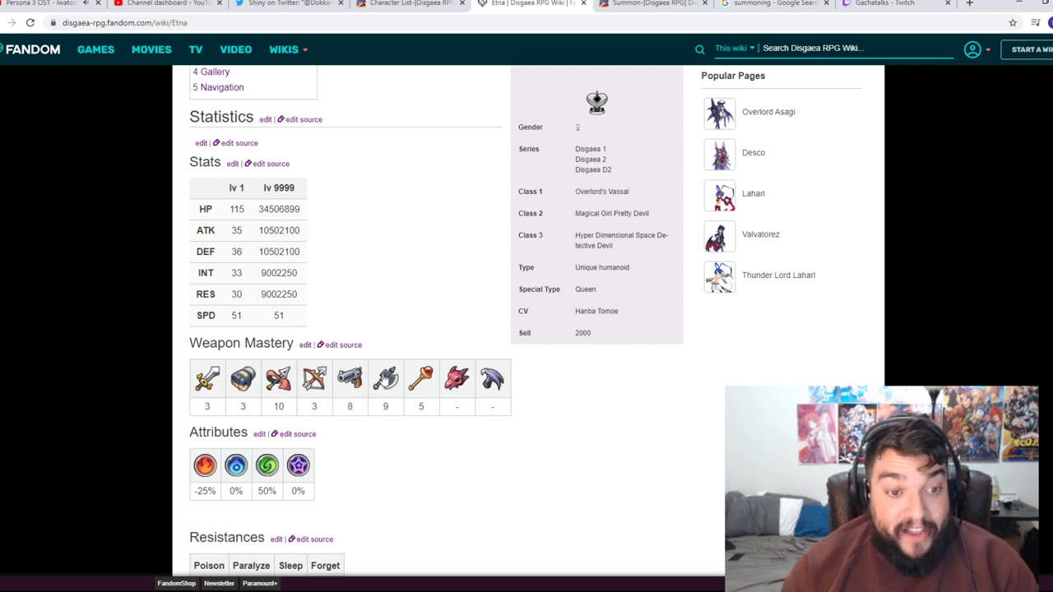
mouse_move(385, 395)
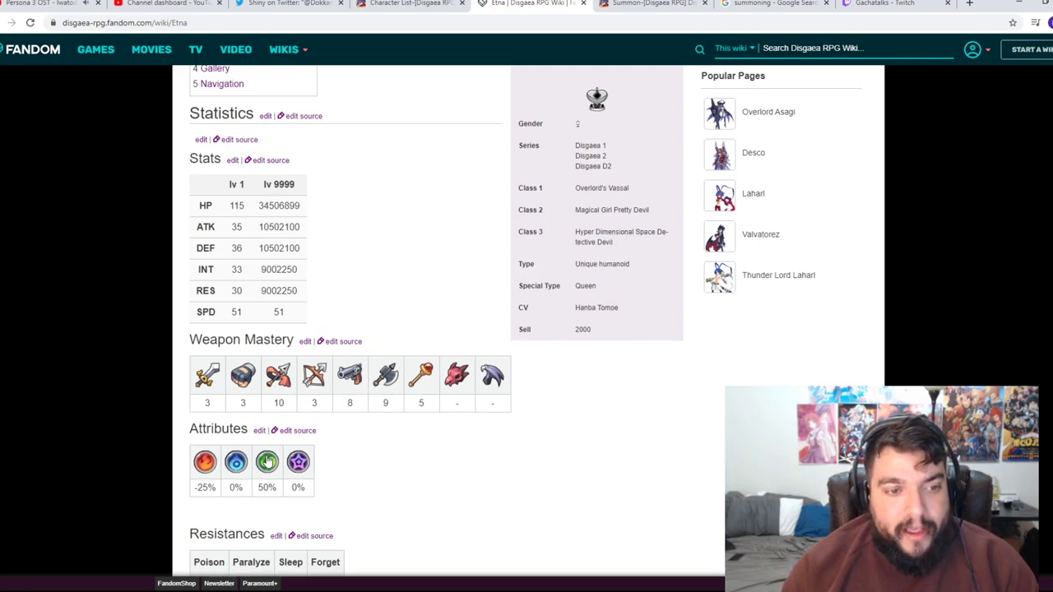
scroll("down", 3)
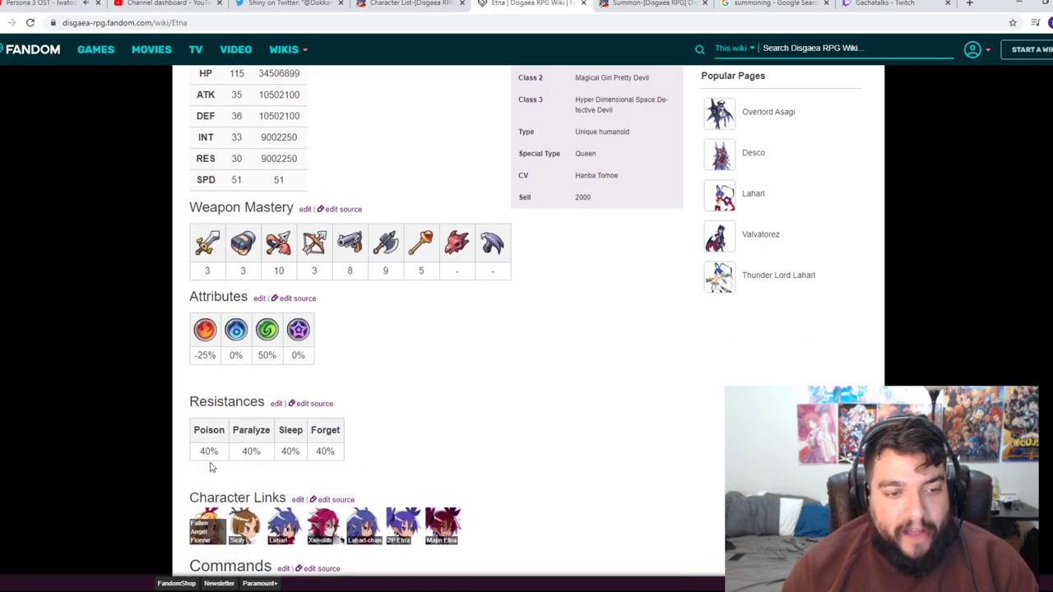
scroll("down", 3)
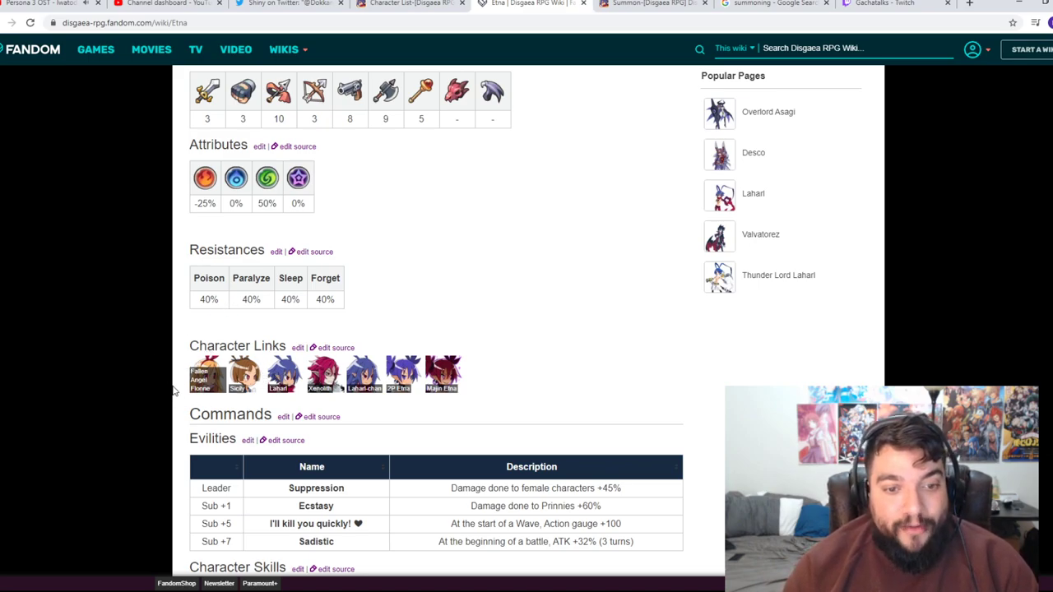
scroll("down", 3)
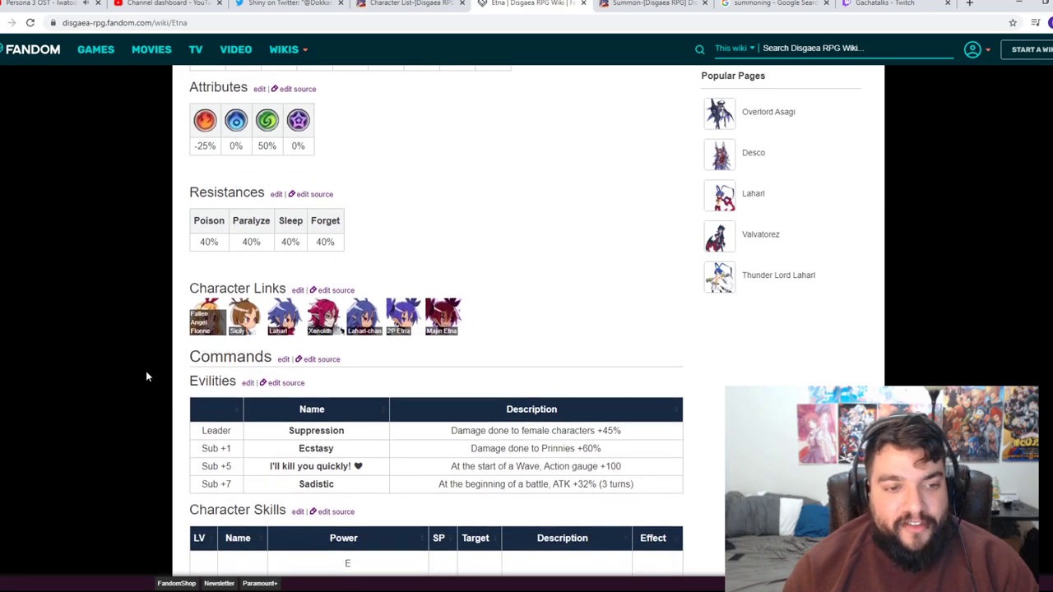
scroll("down", 3)
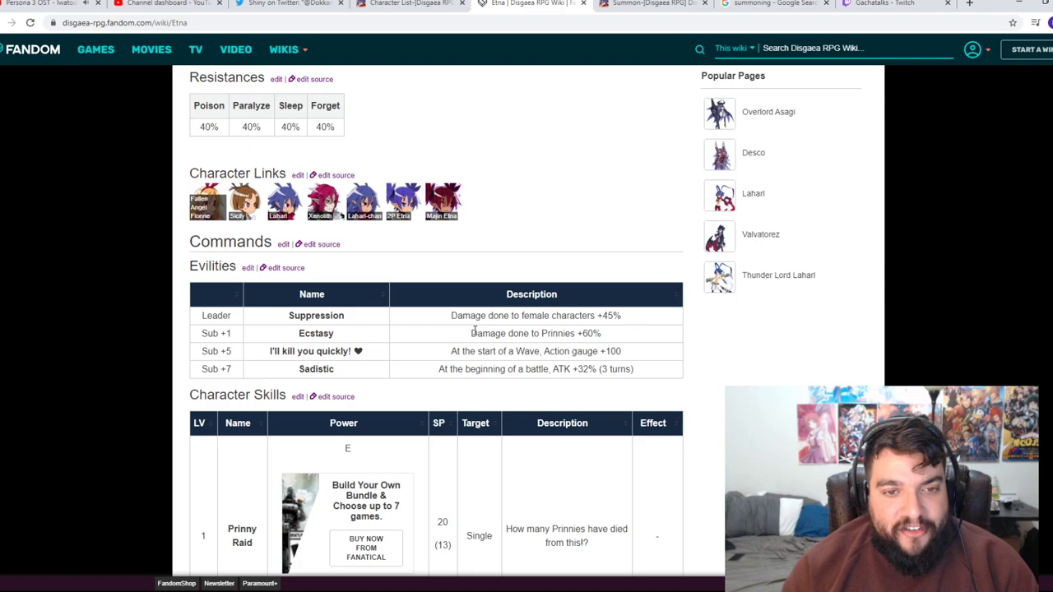
mouse_move(250, 337)
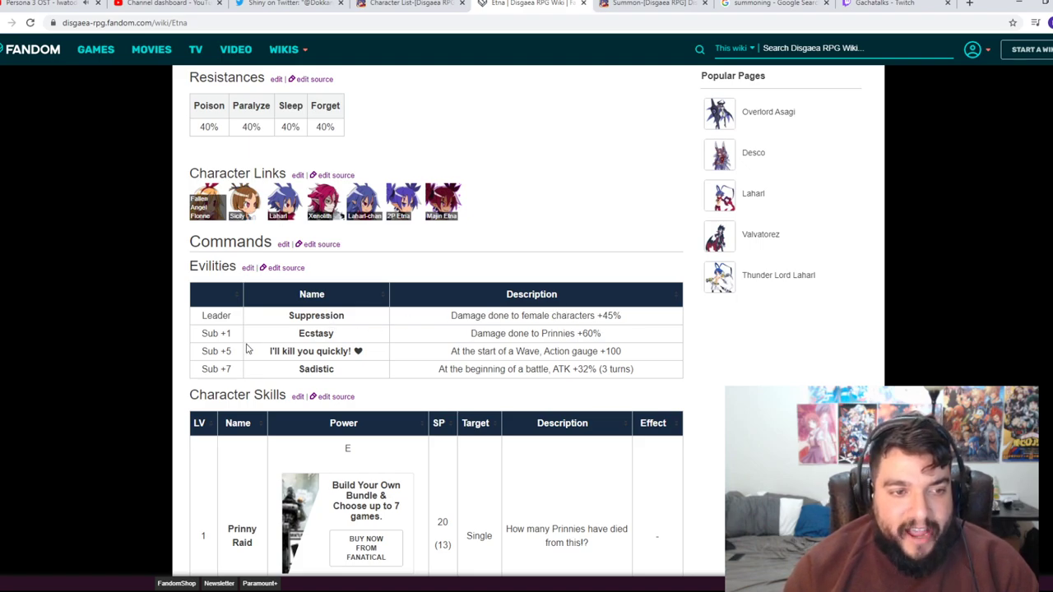
mouse_move(584, 333)
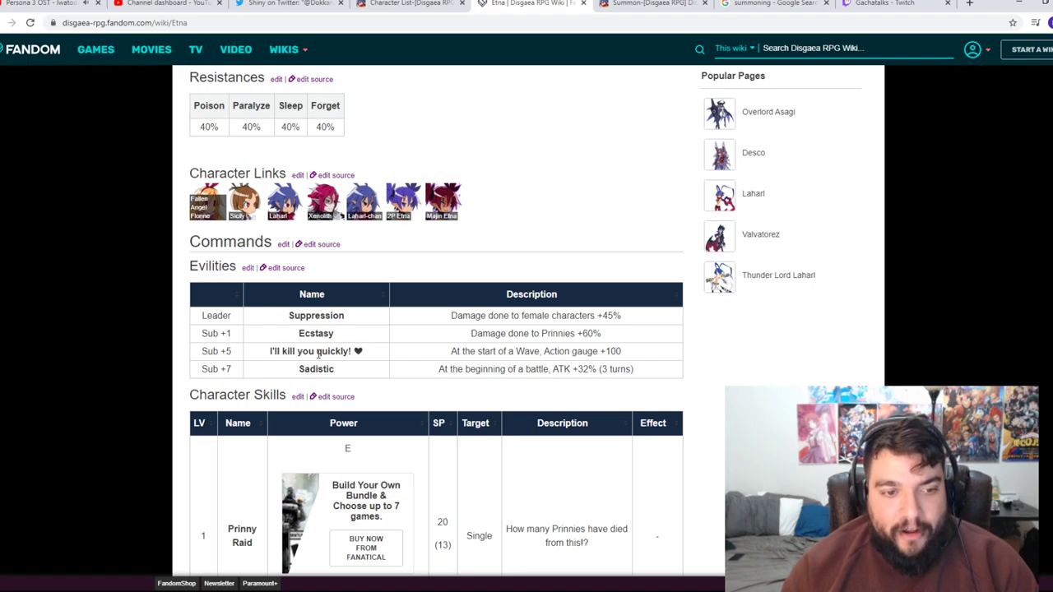
mouse_move(526, 369)
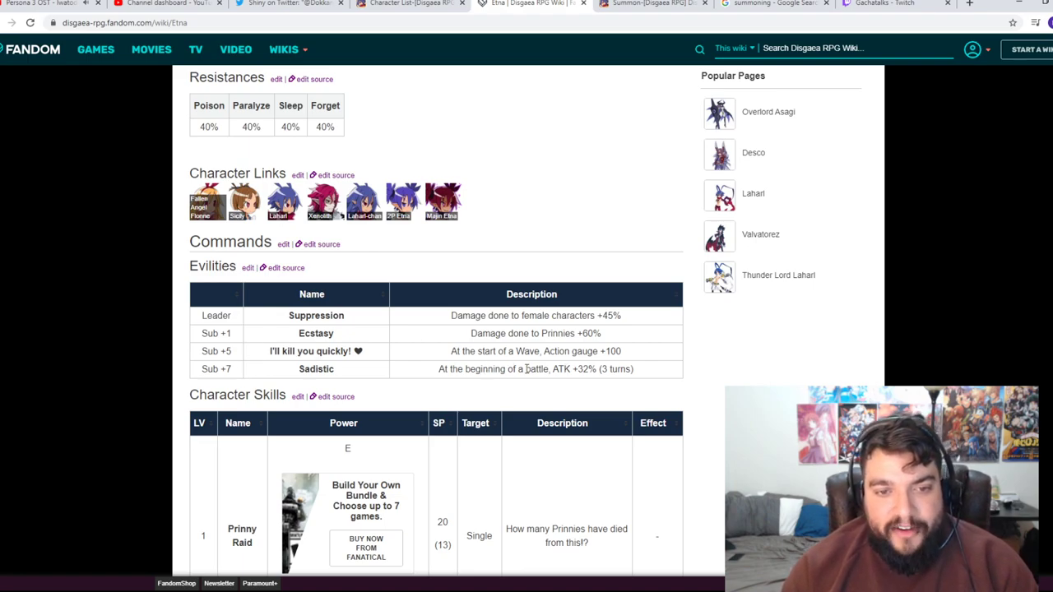
mouse_move(281, 363)
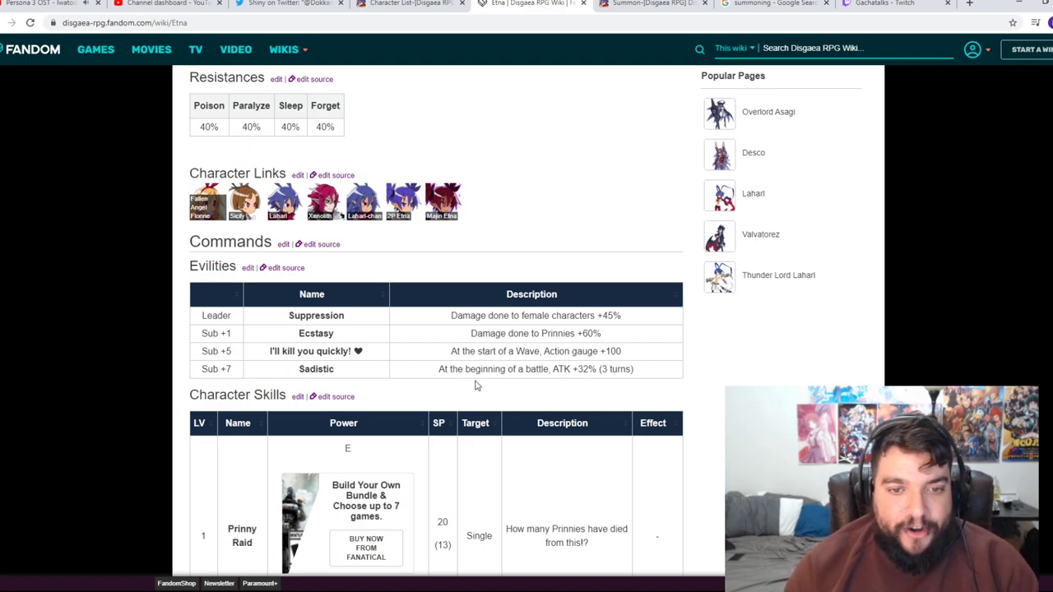
scroll("down", 3)
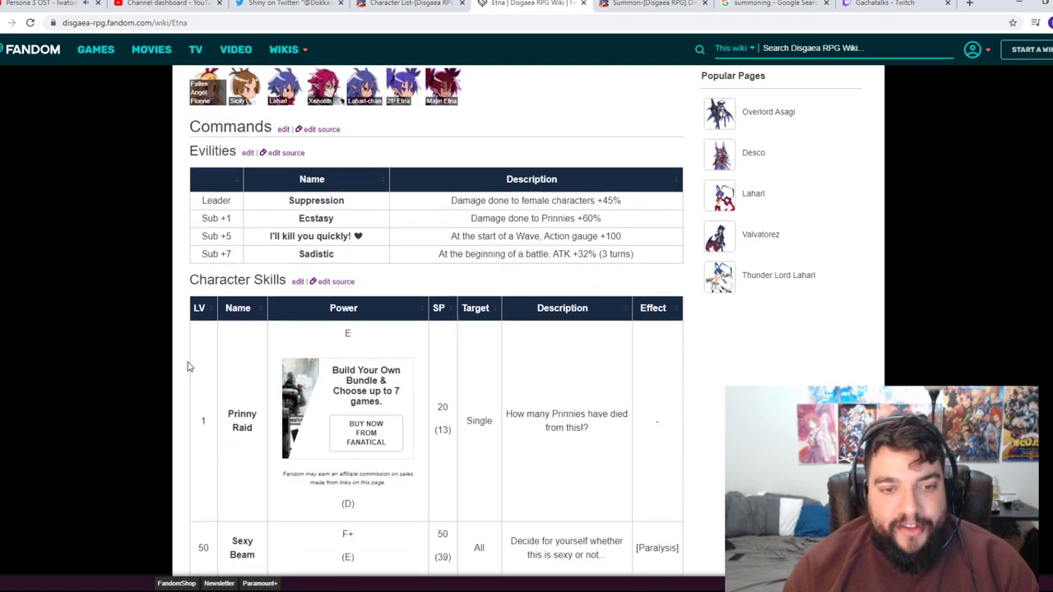
scroll("down", 3)
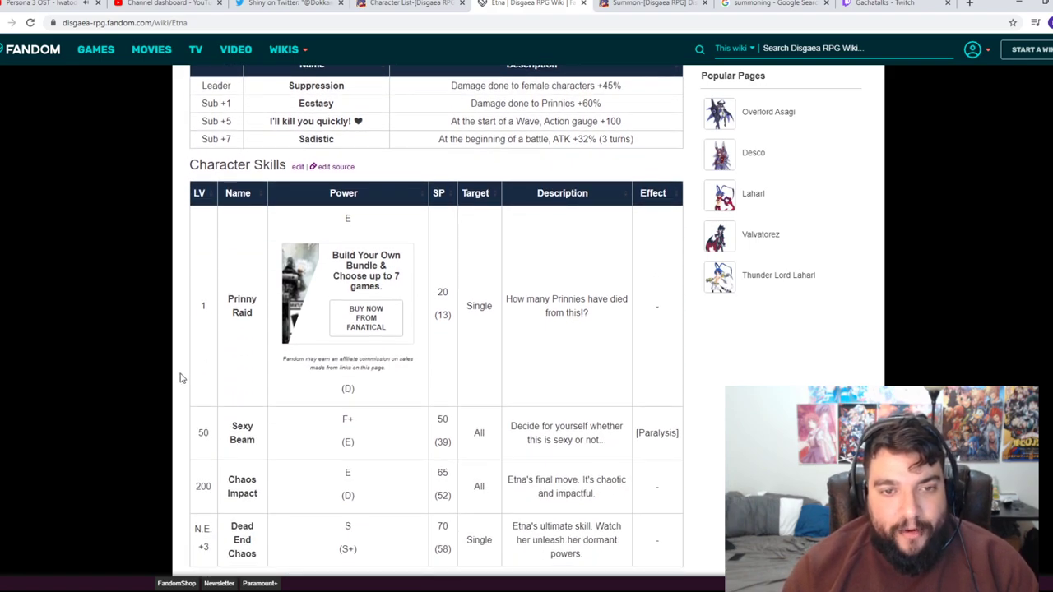
scroll("down", 3)
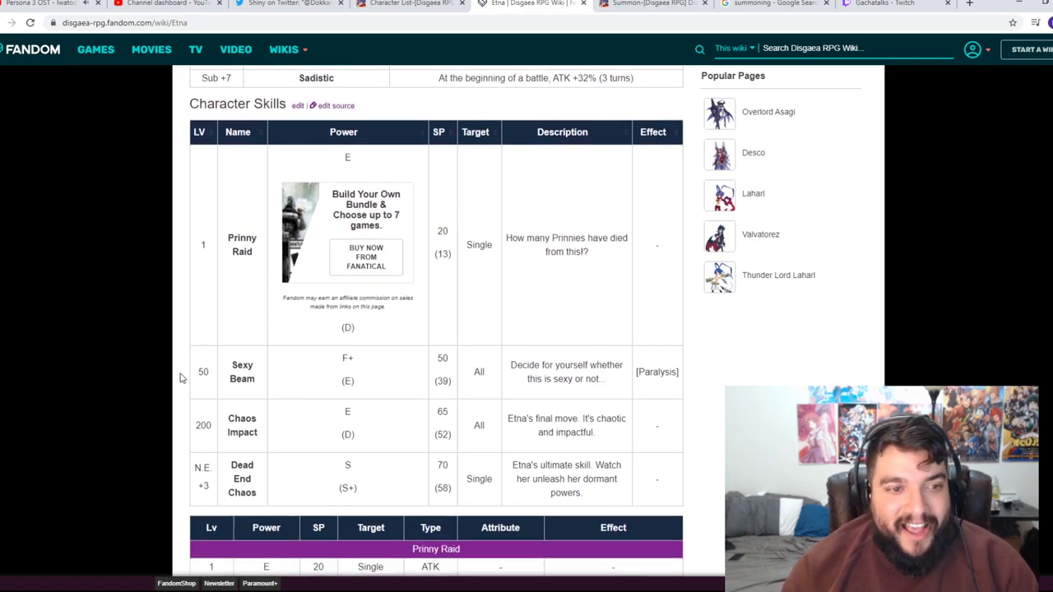
scroll("down", 3)
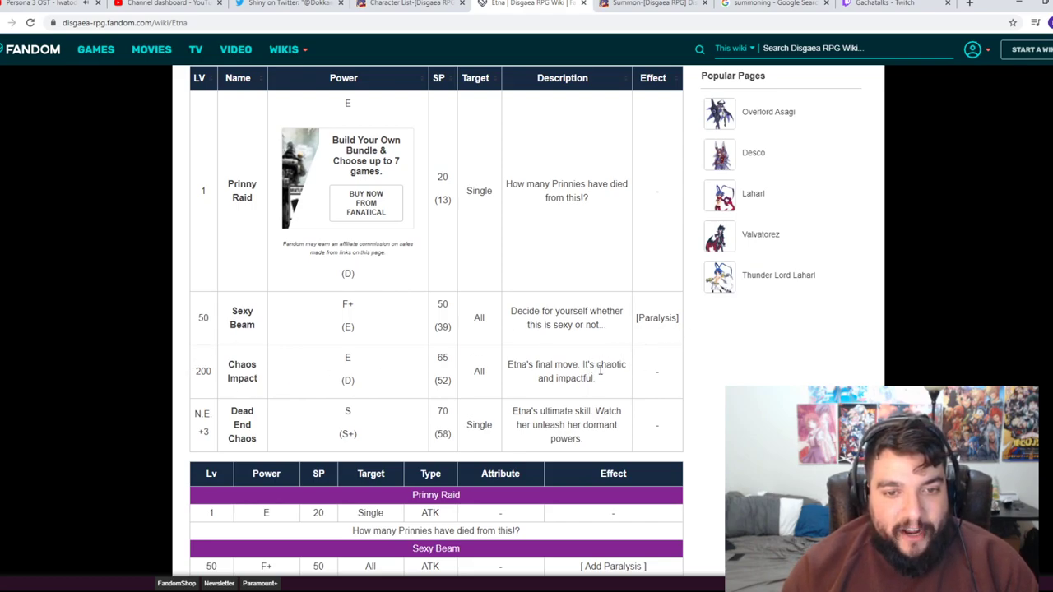
scroll("down", 3)
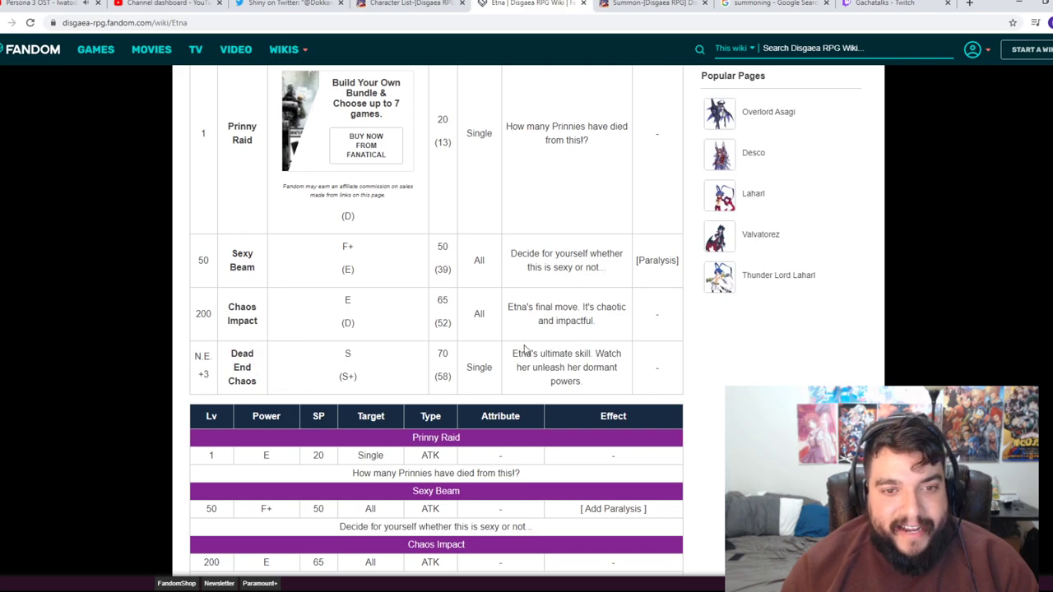
mouse_move(194, 394)
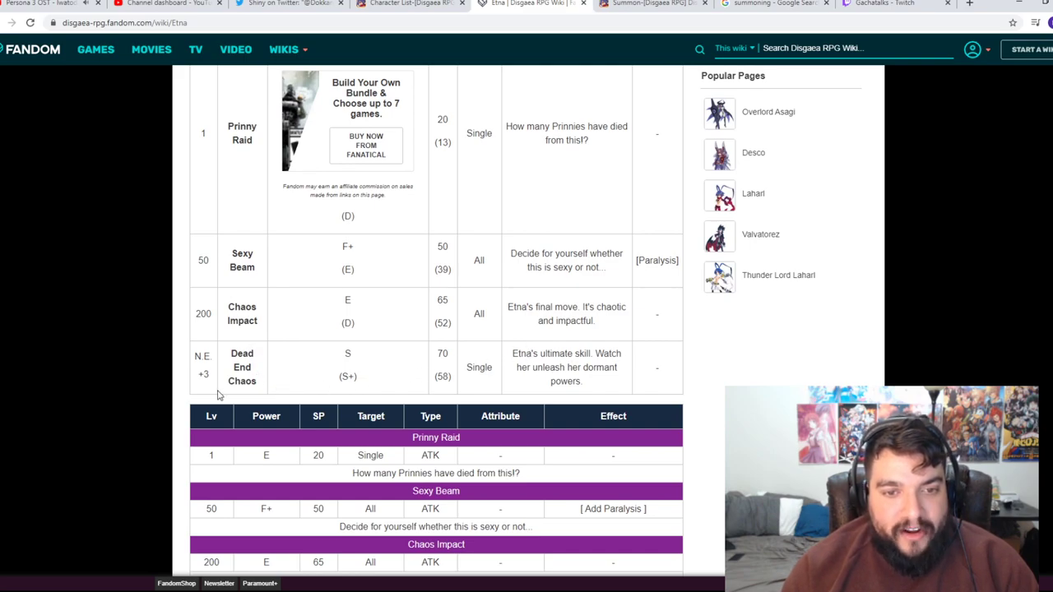
scroll("down", 3)
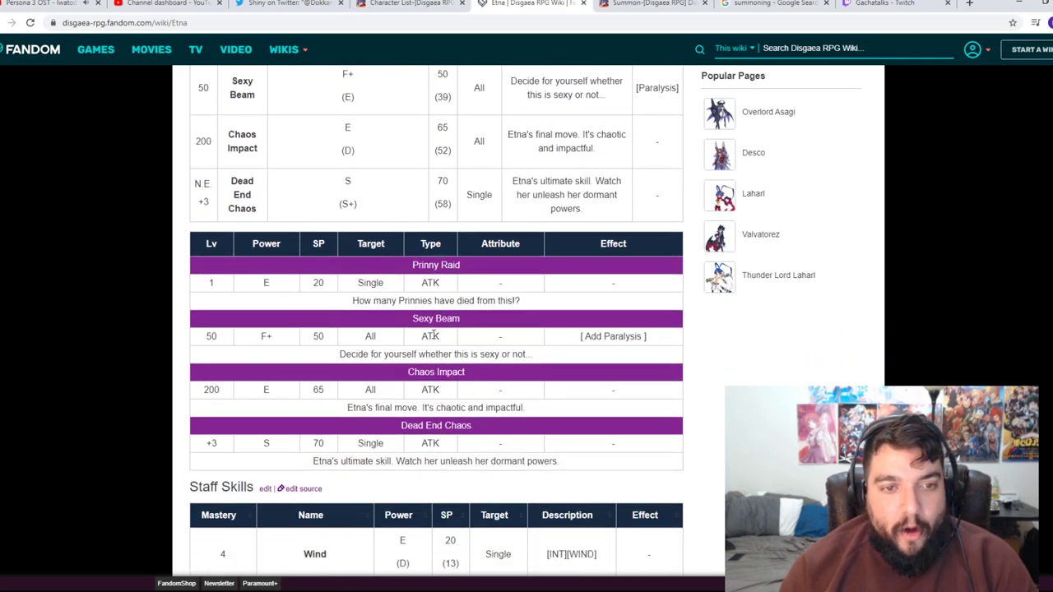
mouse_move(352, 368)
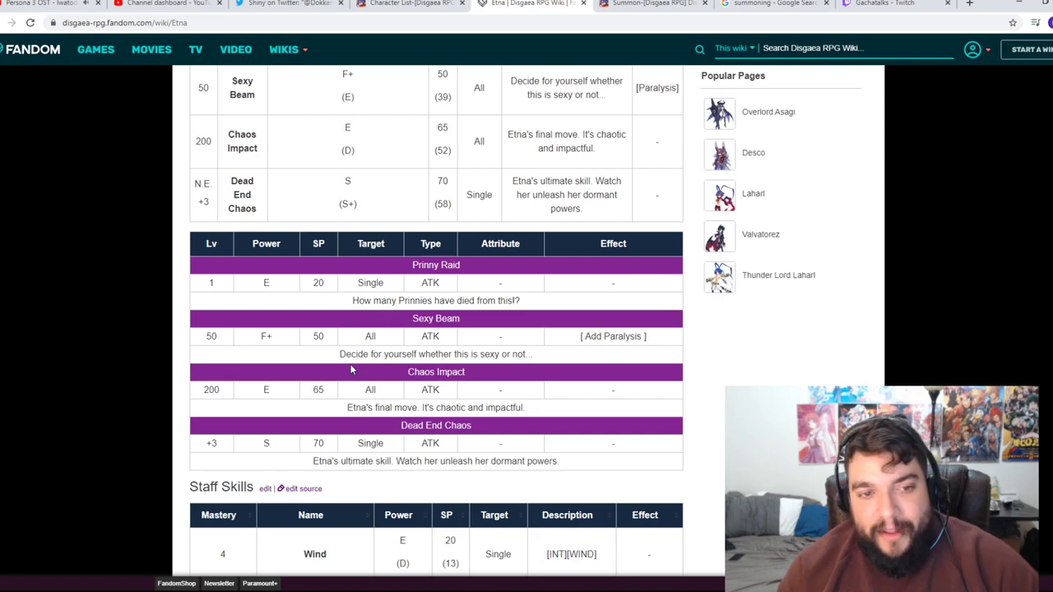
scroll("down", 3)
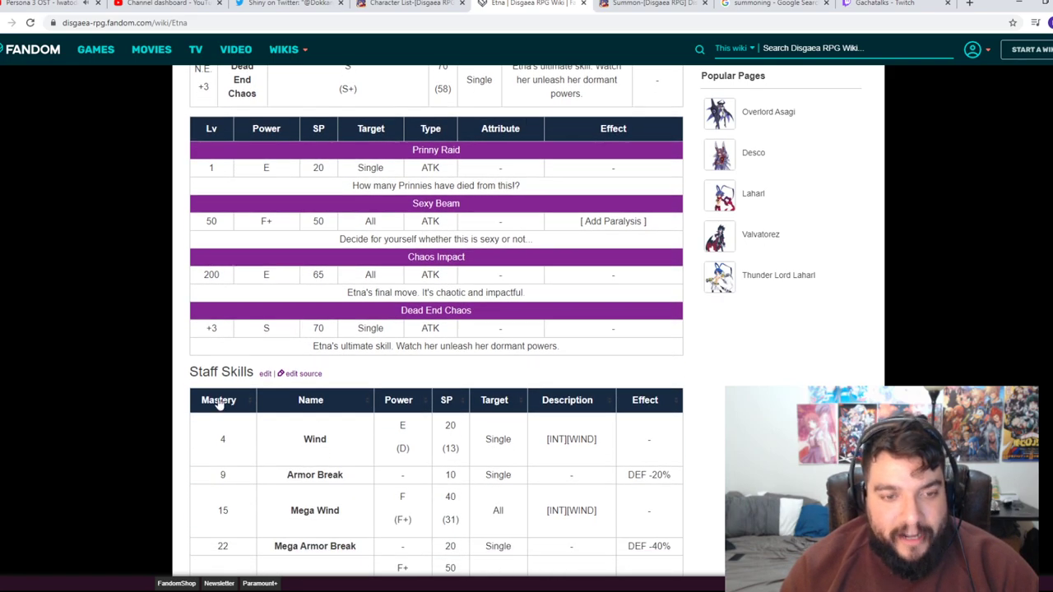
scroll("down", 3)
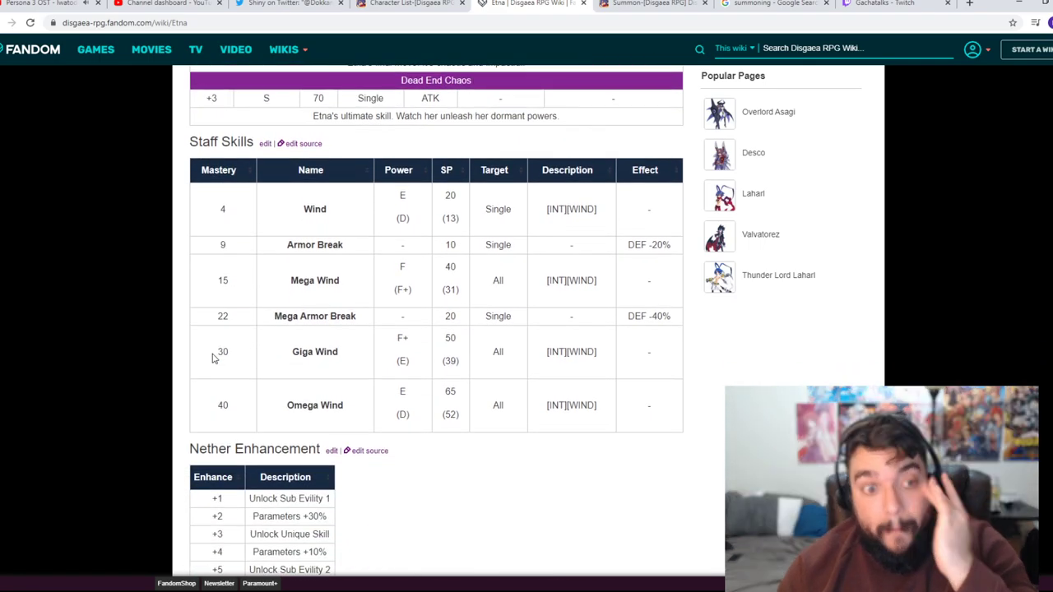
scroll("down", 3)
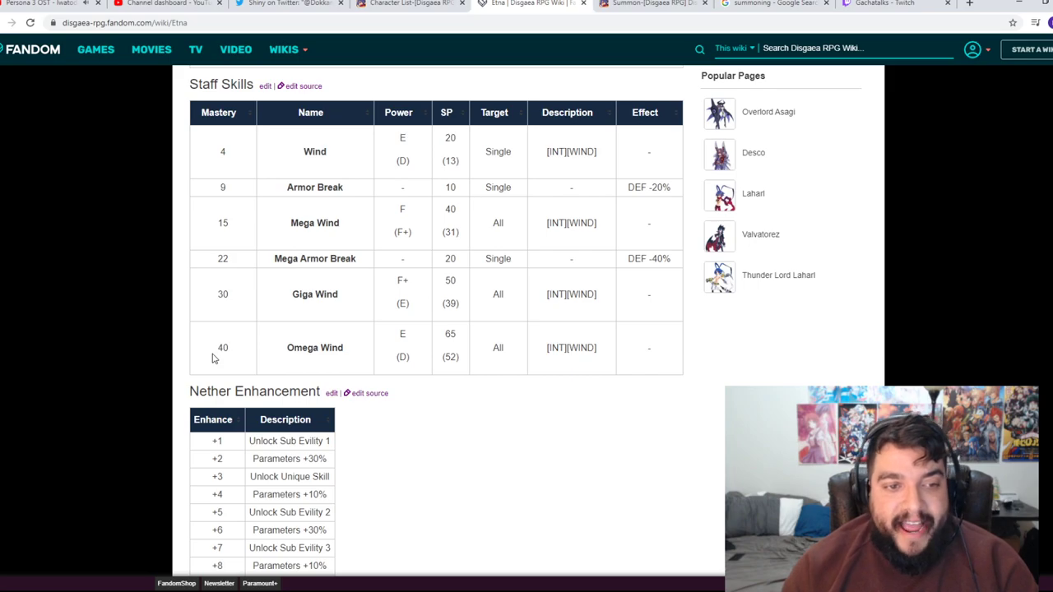
scroll("down", 3)
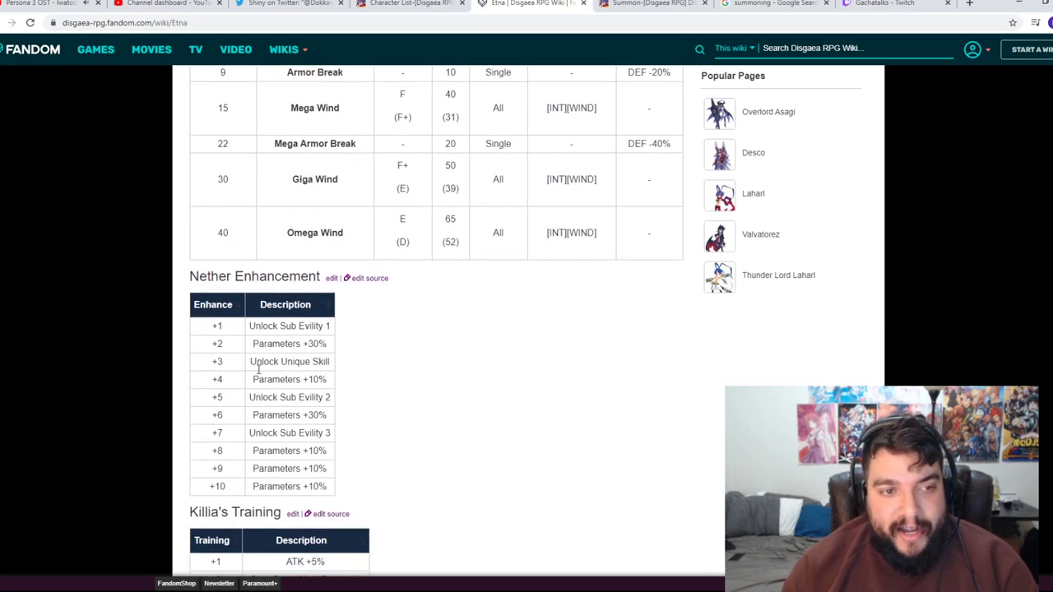
scroll("down", 3)
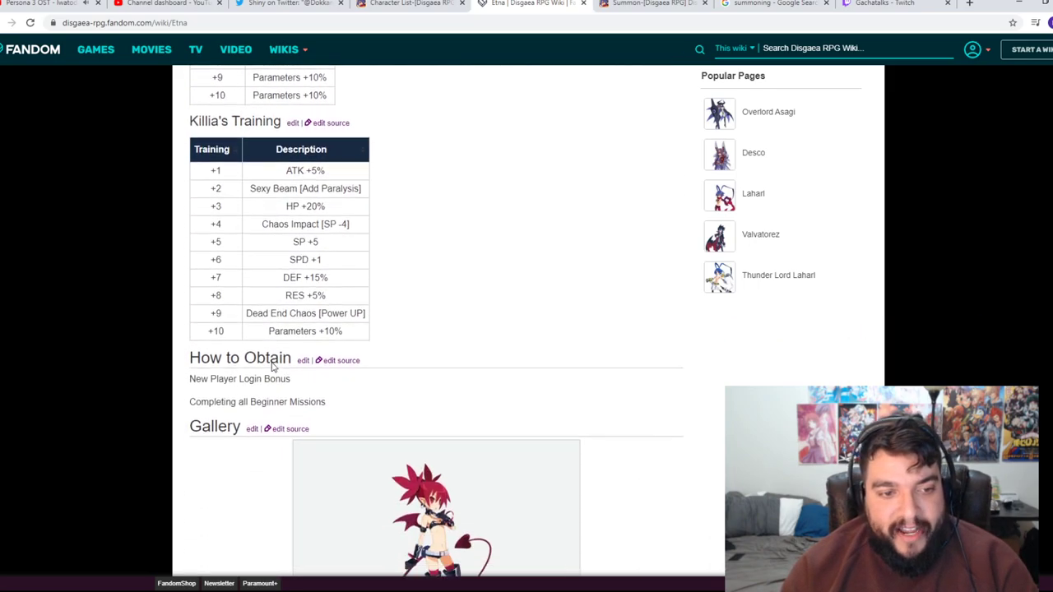
scroll("down", 3)
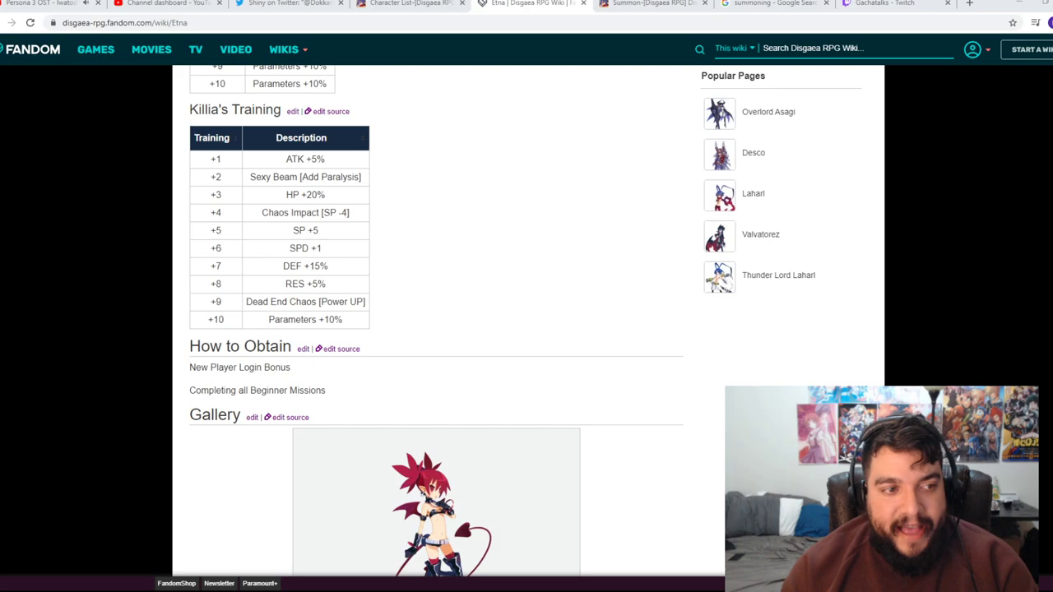
mouse_move(265, 437)
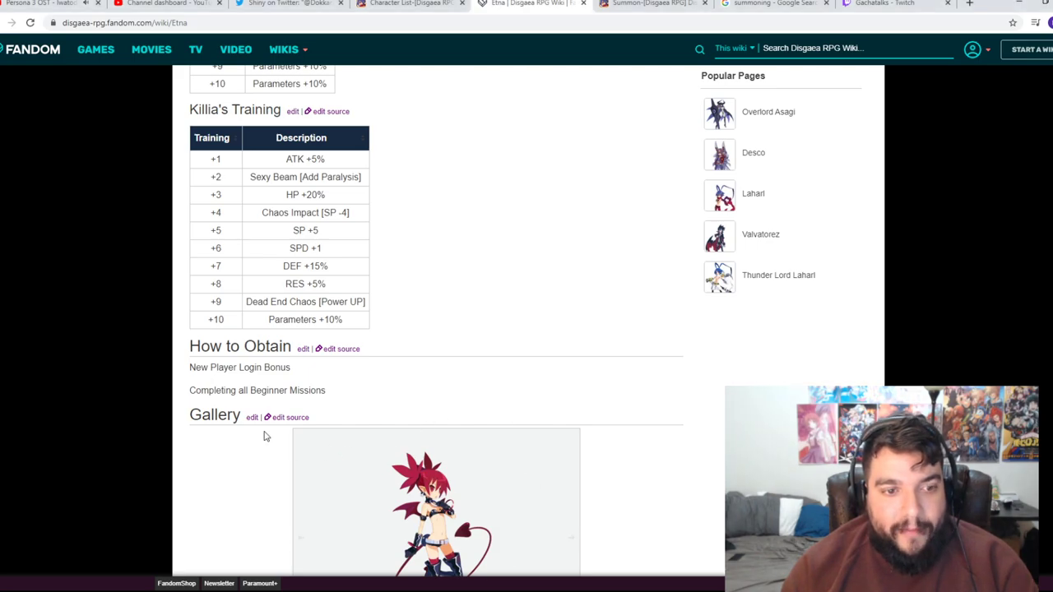